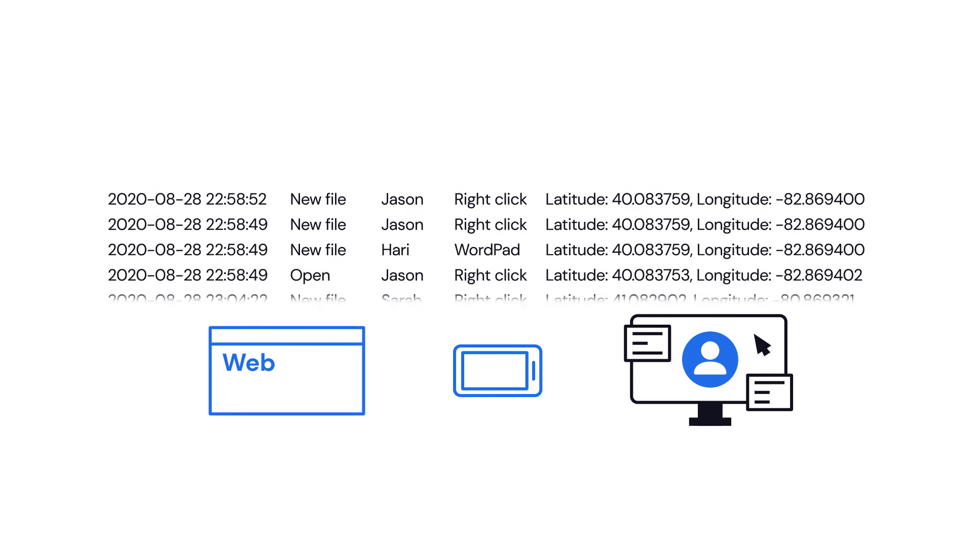
scroll("down", 3)
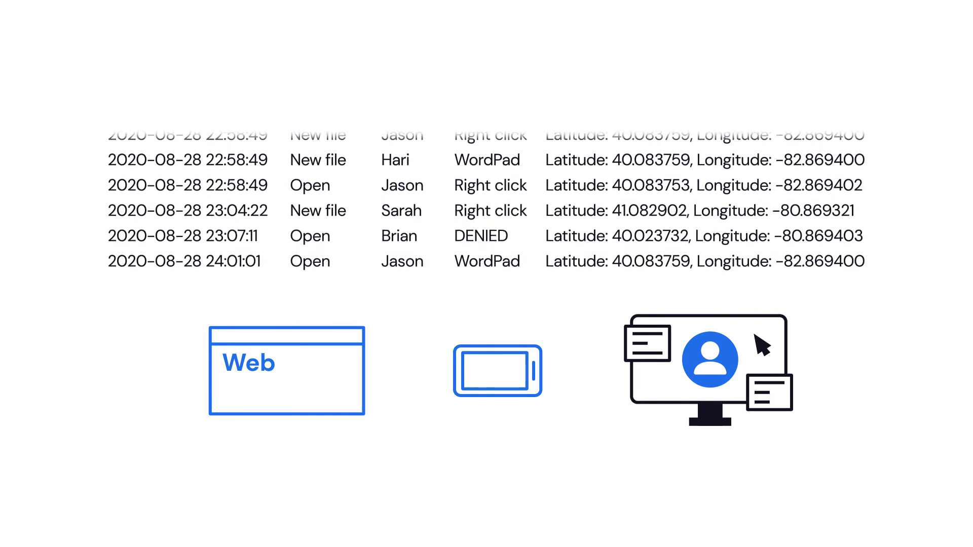